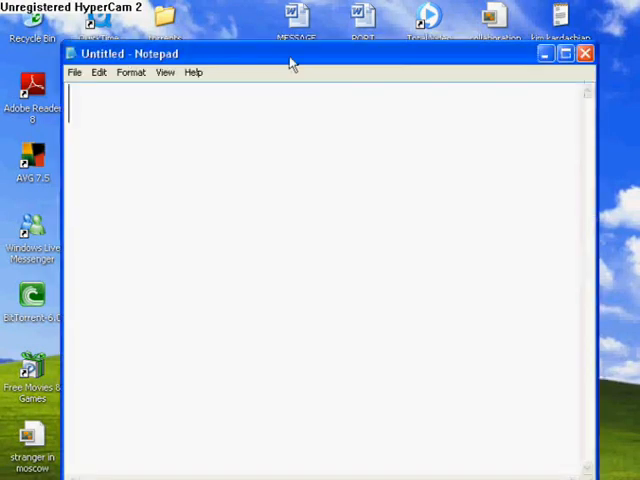
Enter command.exe, then replace it so the note reads only cmd.exe
type("command")
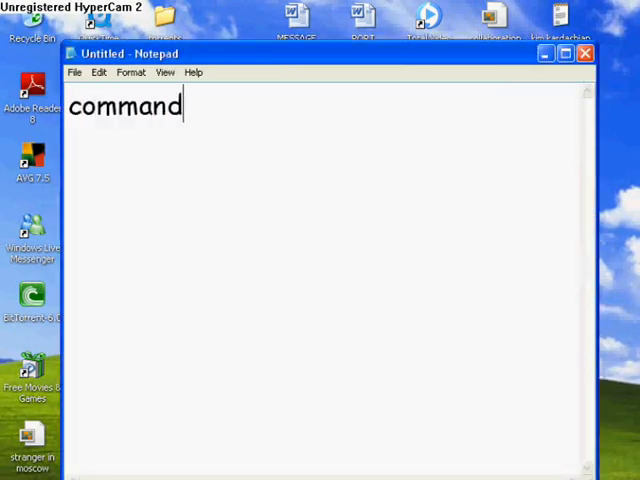
type(".exe")
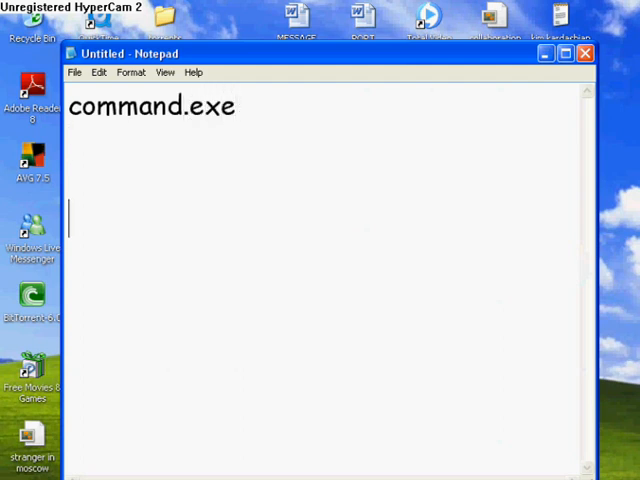
type("or")
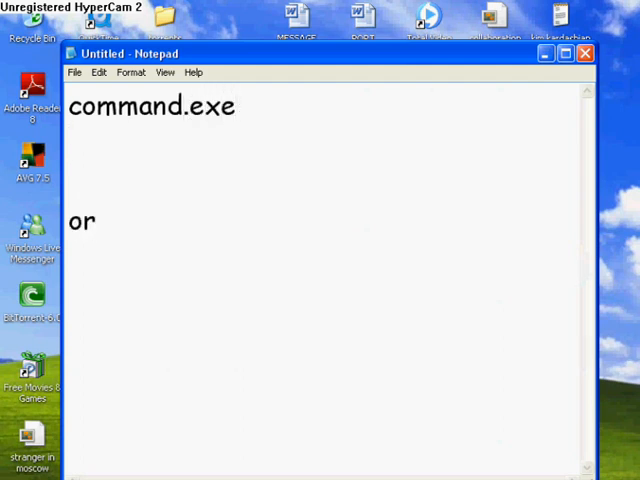
type("cmd.ex")
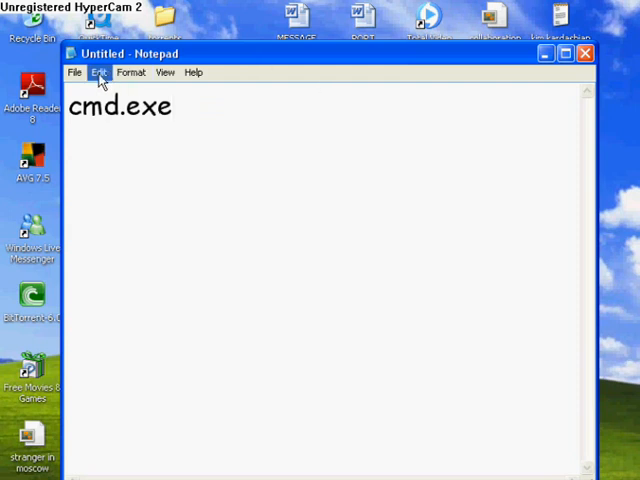
Save the note to the Desktop via Save As under the name anything.bat
left_click(74, 72)
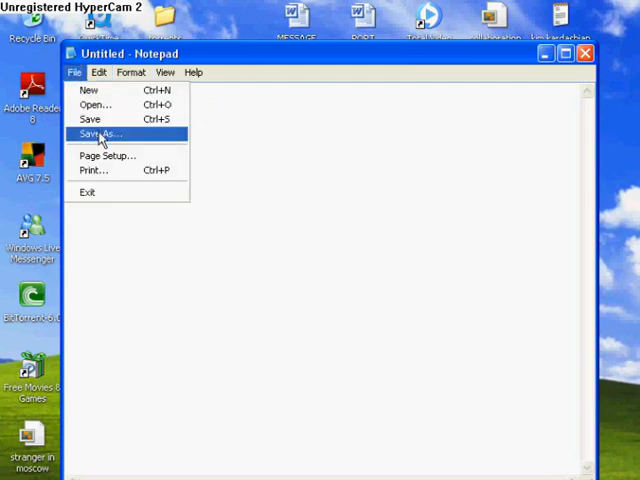
left_click(100, 134)
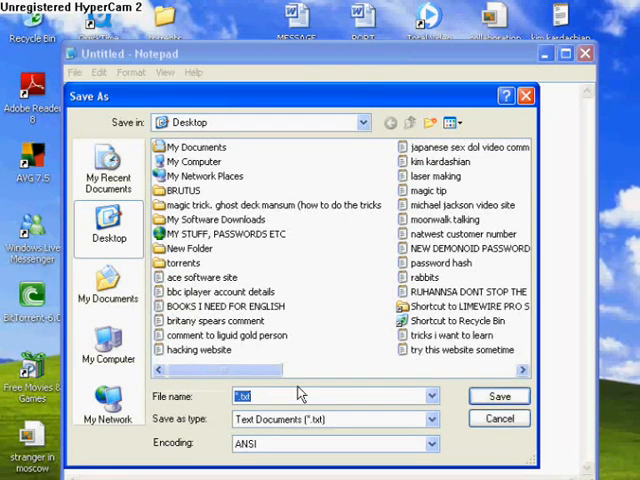
type("anything.bat")
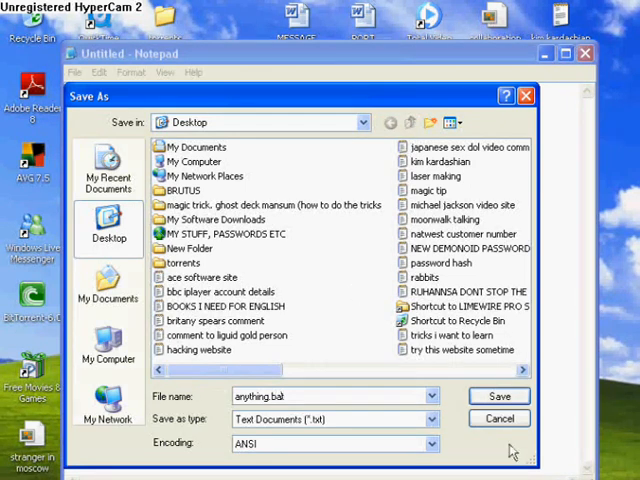
left_click(498, 396)
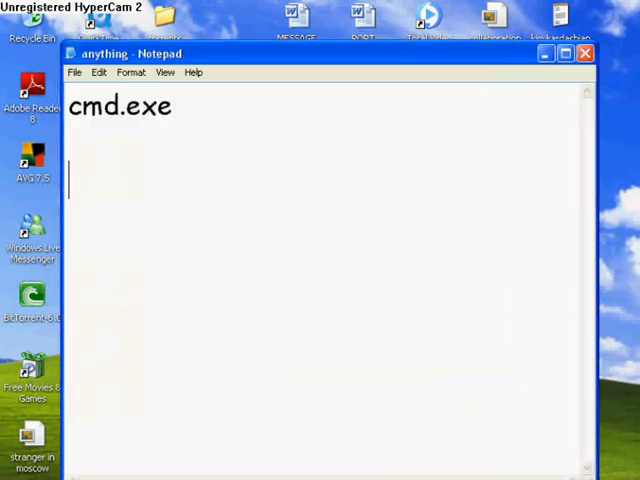
Add a line below cmd.exe saying to save as a .bat file (this is very important)
type("save as")
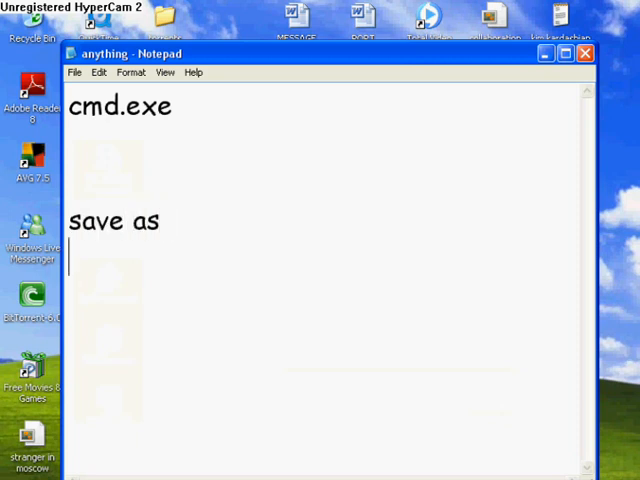
type("a")
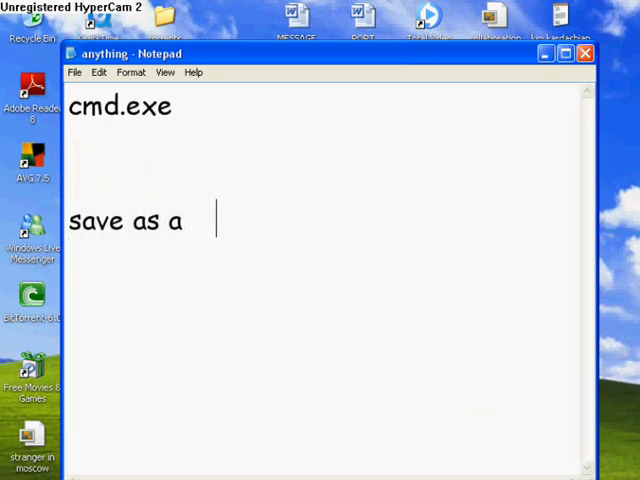
type(".bat")
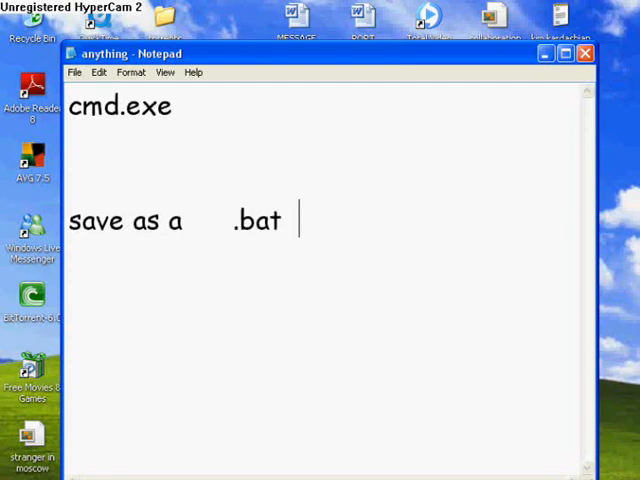
type("file")
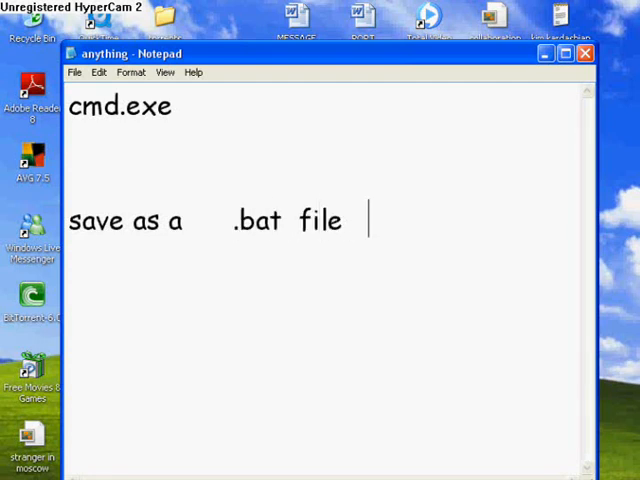
type("(this")
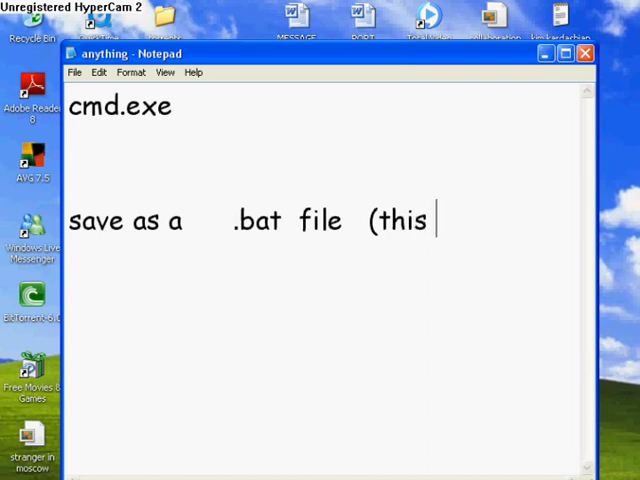
type("is very imp")
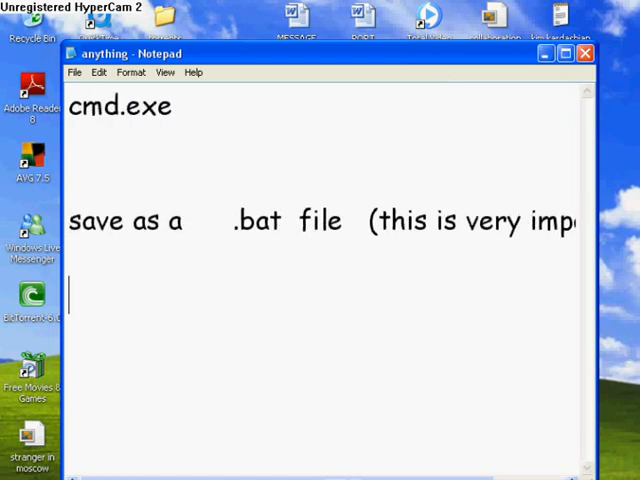
Add the example file name 'eg anything.bat' to the note
type("eg")
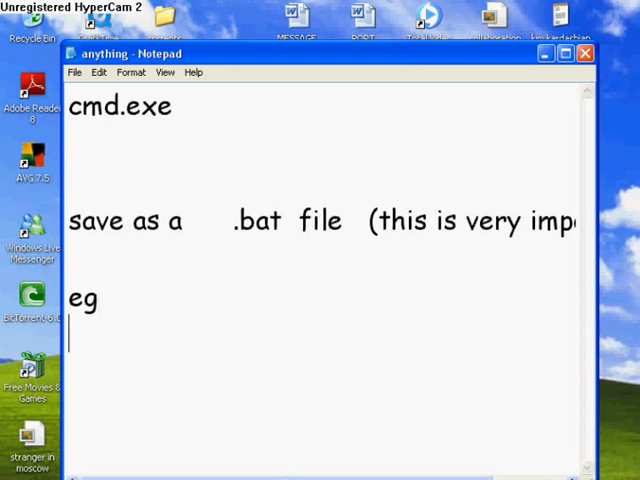
type("an")
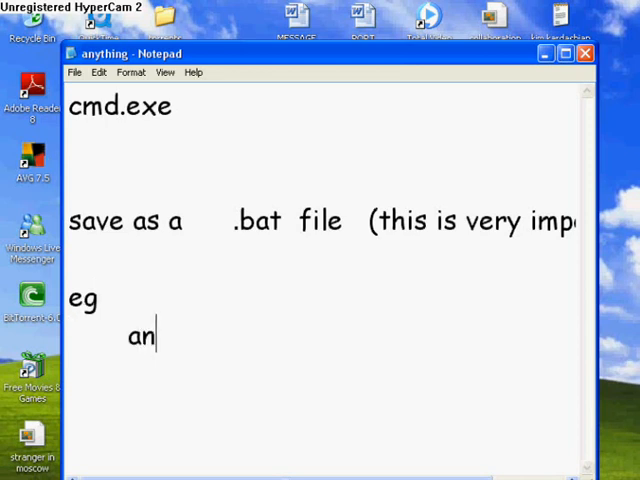
type("yth")
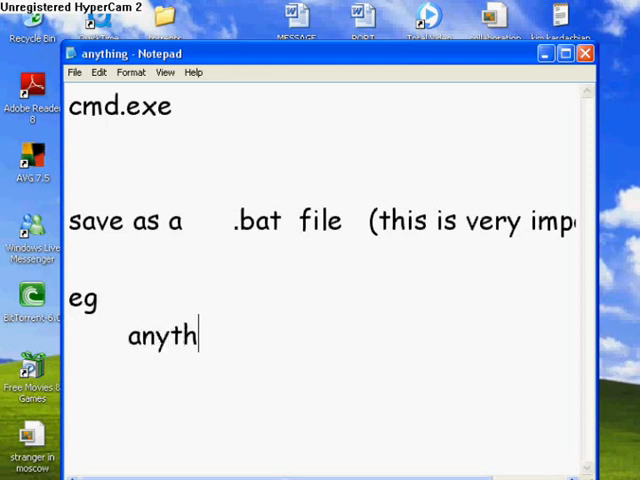
type("ing.bat")
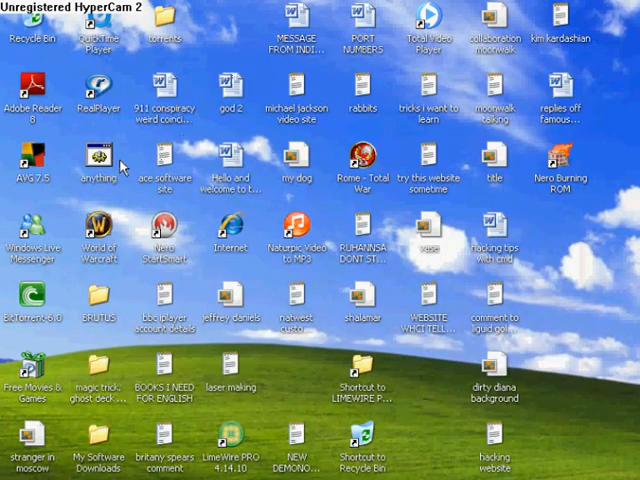
Run anything.bat from the Desktop to open a Command Prompt, typing and erasing a few letters
left_click(96, 160)
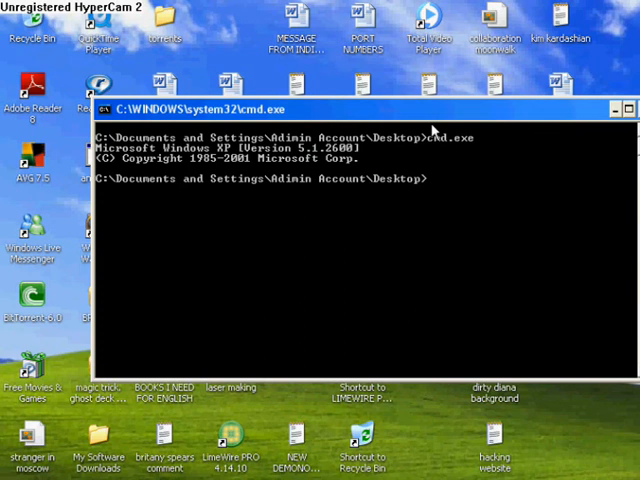
type("pi")
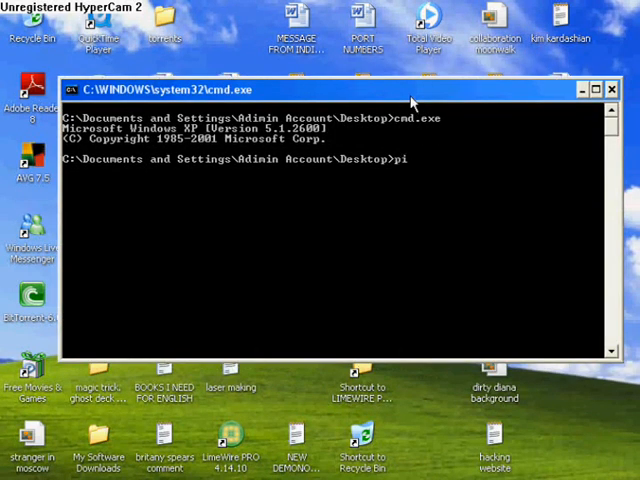
key("backspace")
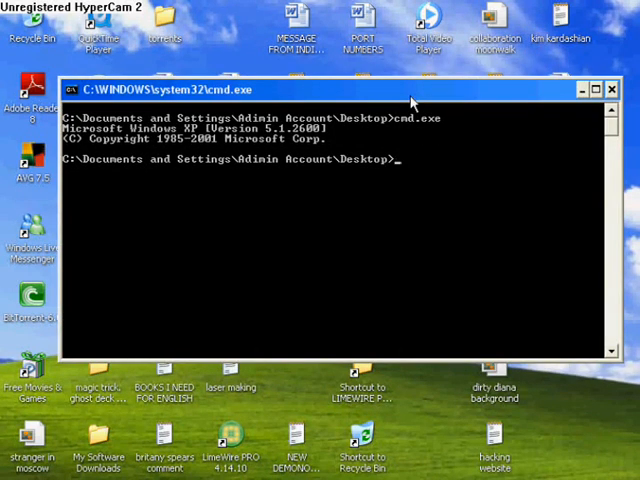
mouse_move(352, 162)
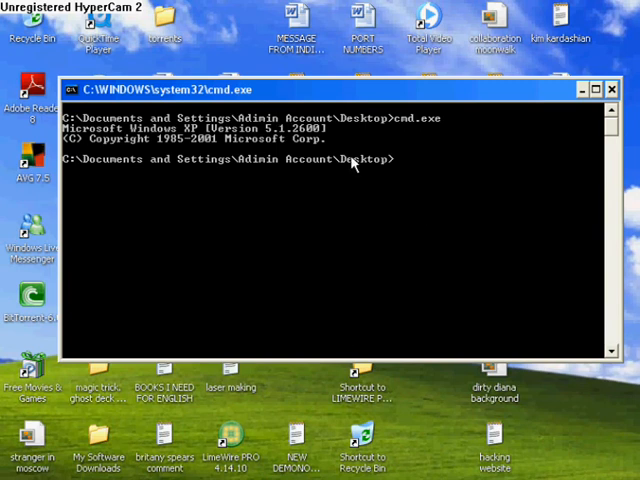
left_click(612, 88)
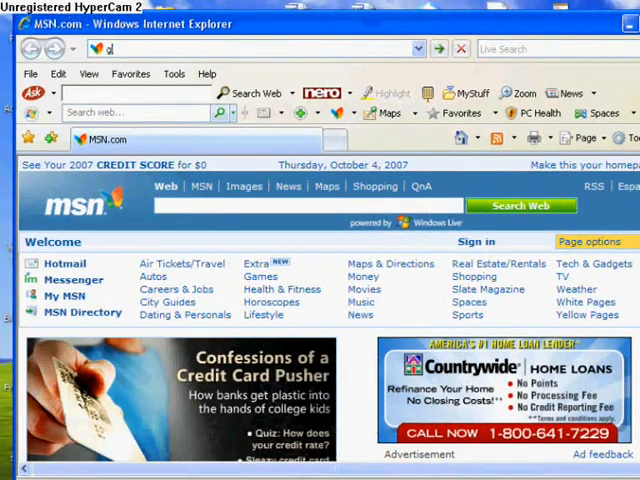
type("http://google.com/")
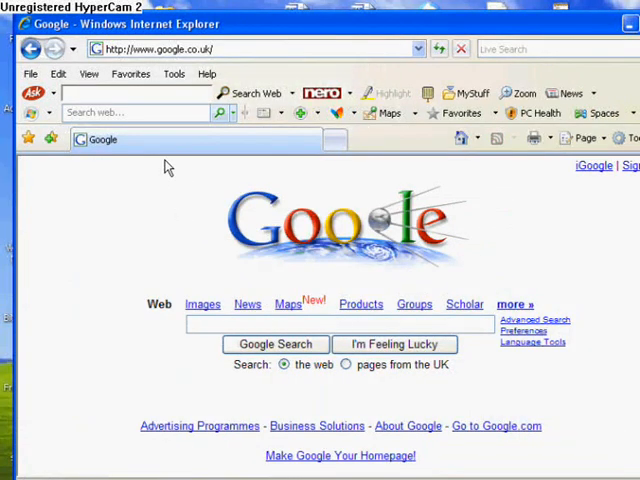
right_click(168, 168)
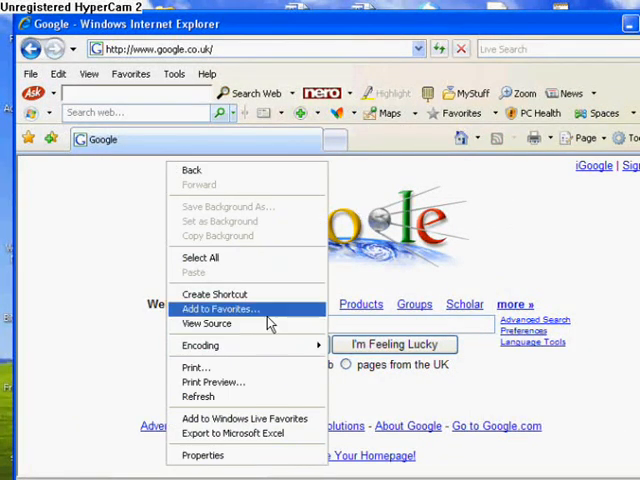
left_click(208, 324)
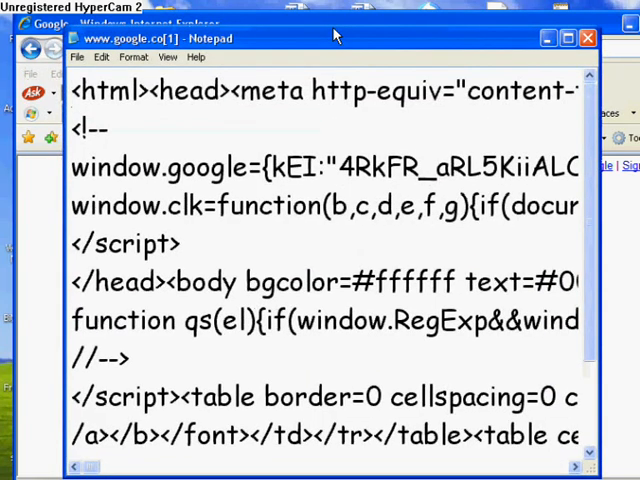
Replace the source text with cmd.exe and close the note, reaching the save-changes prompt
type("c")
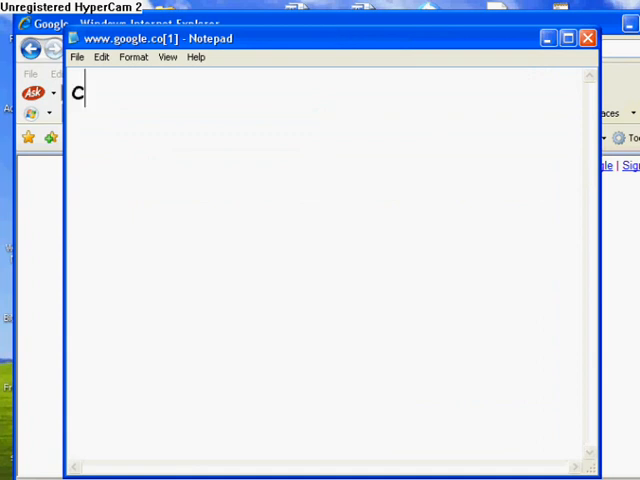
type("md.exe")
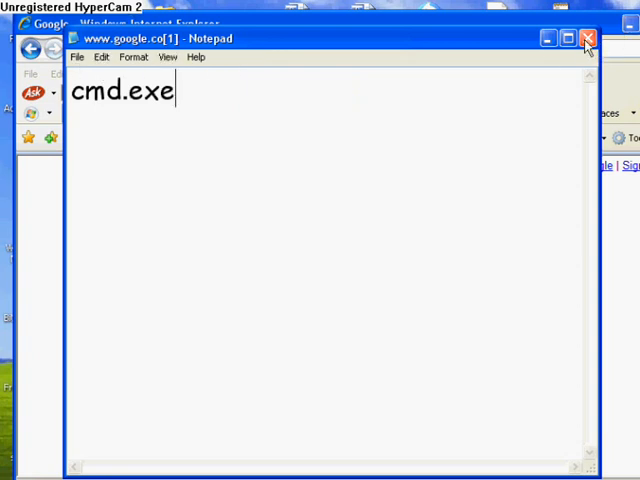
left_click(588, 38)
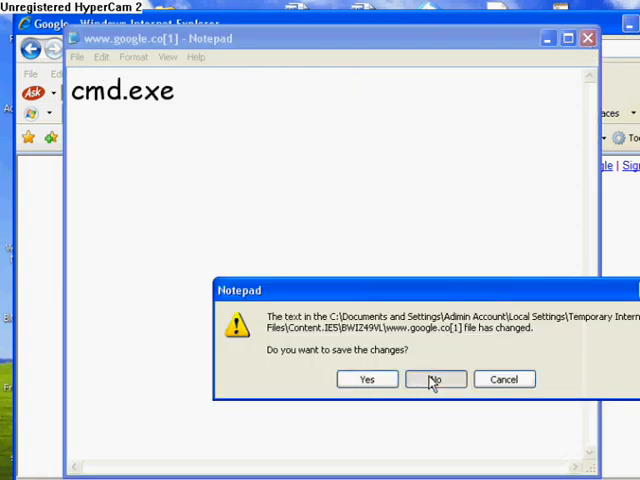